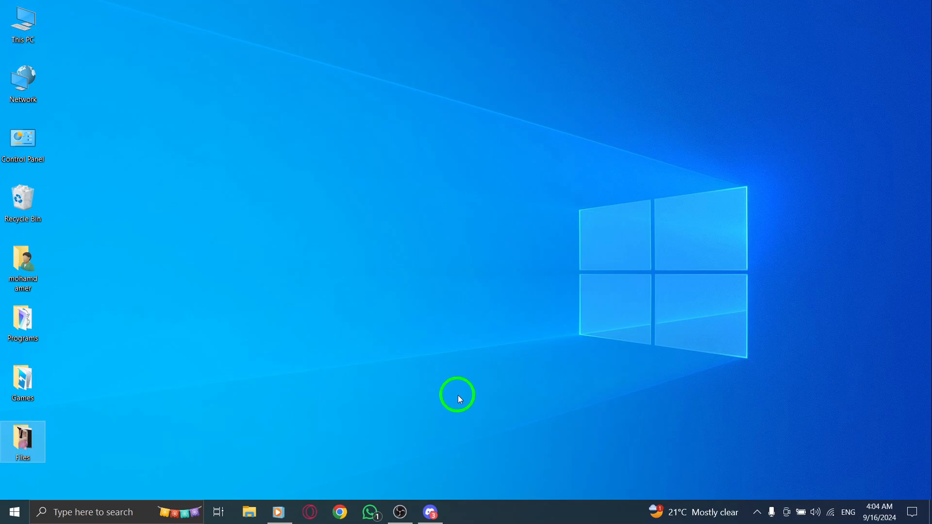
# Launch Discord from the taskbar to reach the Friends home
pyautogui.click(430, 512)
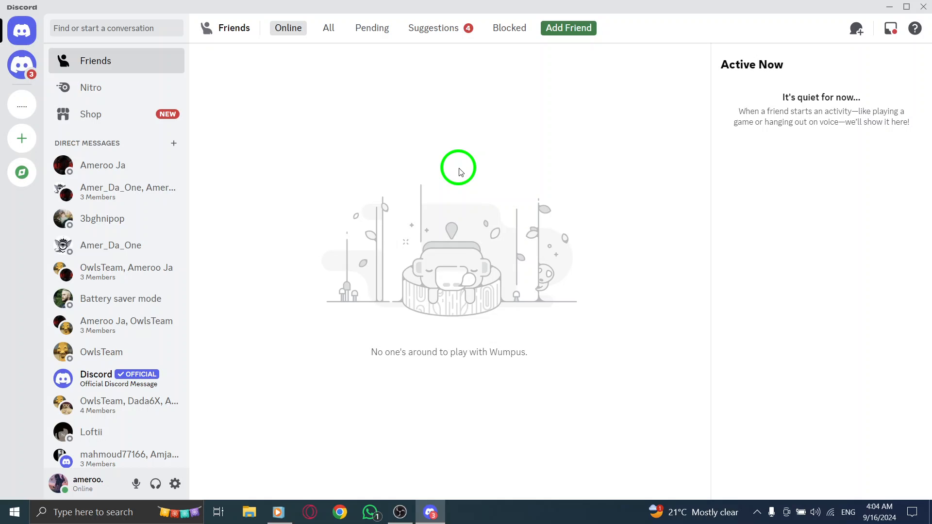
pyautogui.moveTo(524, 201)
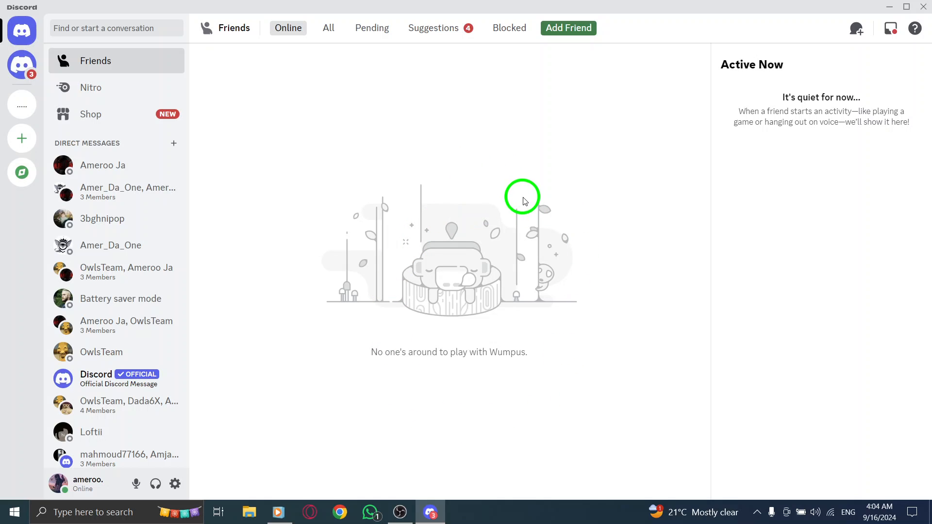
pyautogui.moveTo(175, 484)
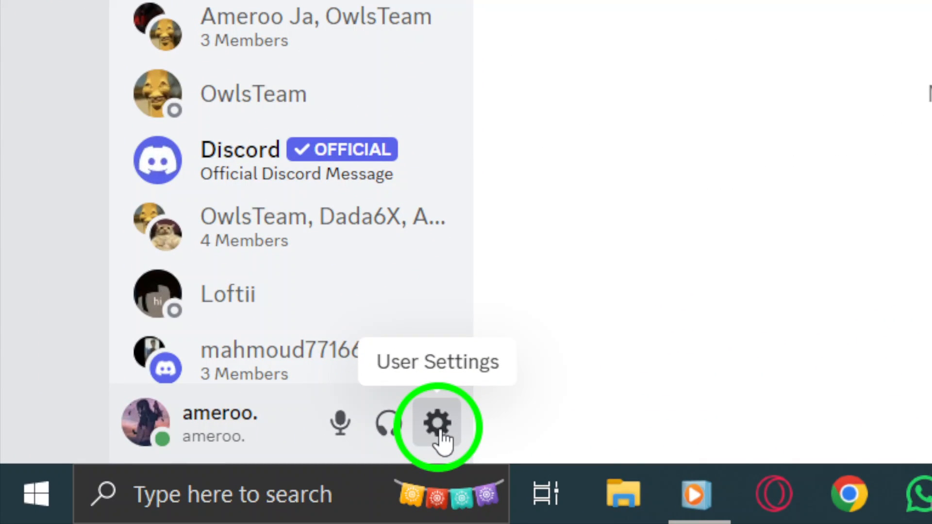
# Open User Settings from the gear beside the username
pyautogui.click(437, 427)
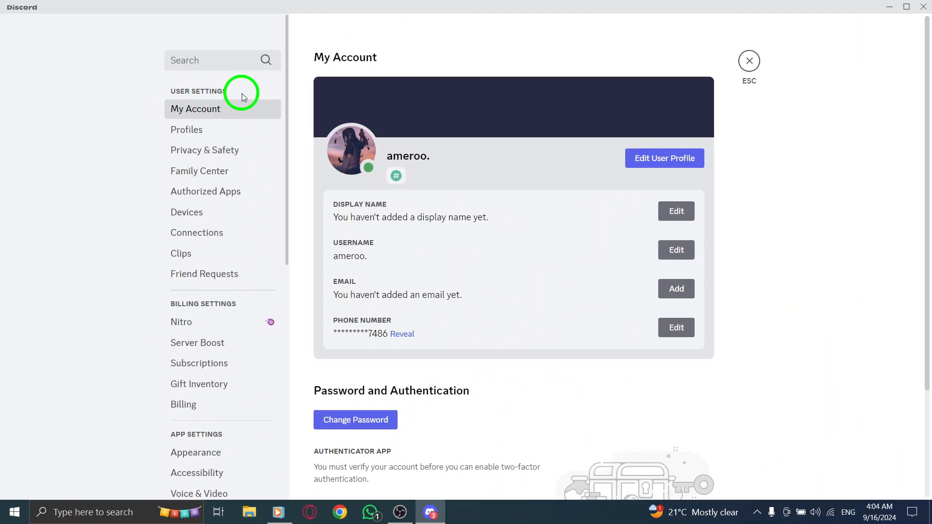
pyautogui.moveTo(165, 130)
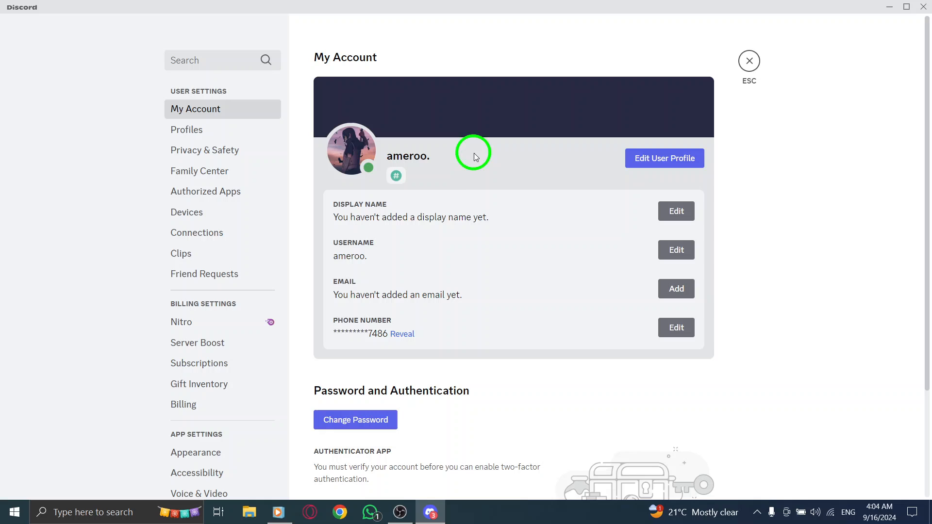
pyautogui.moveTo(614, 108)
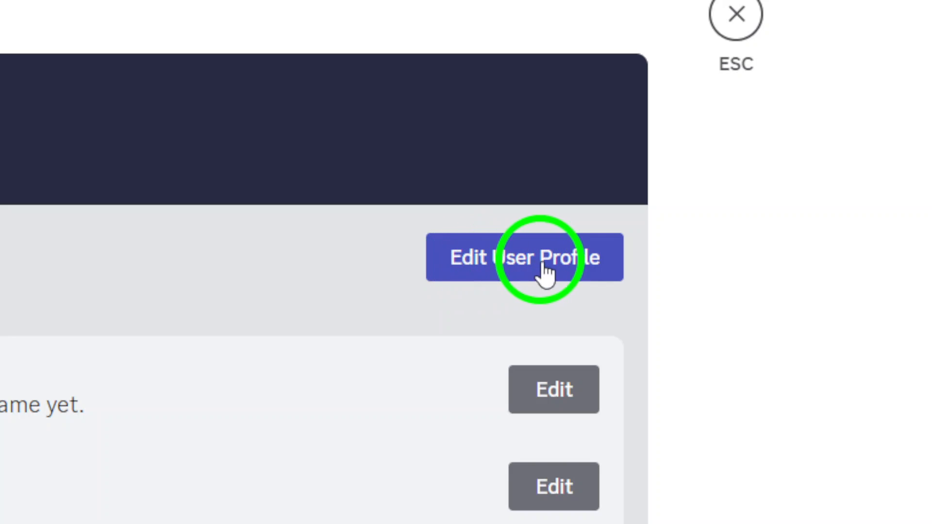
# Open the profile editor and focus the empty Pronouns field
pyautogui.click(537, 263)
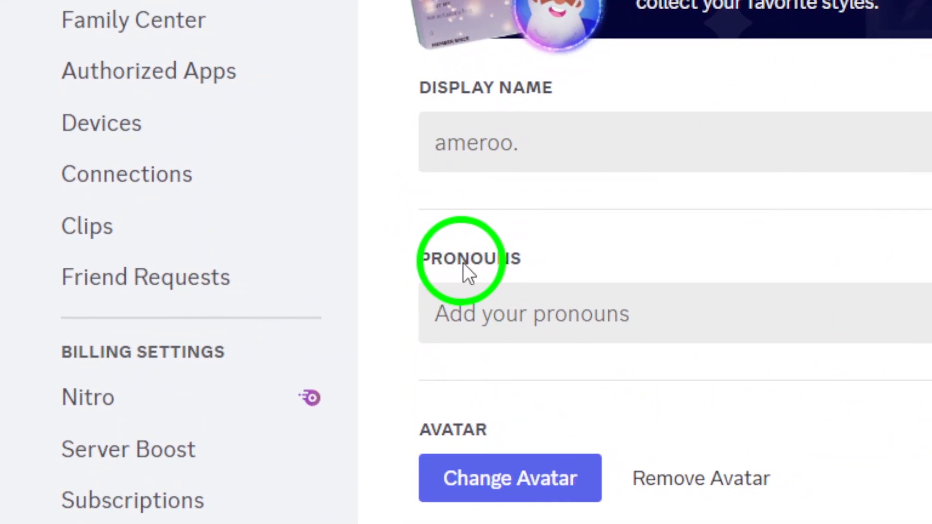
pyautogui.click(499, 313)
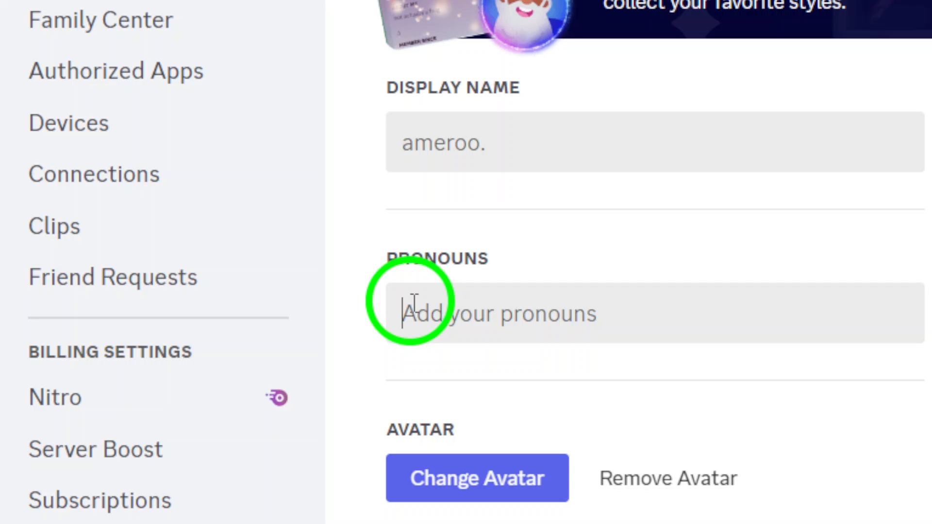
# Set pronouns to 'he', save the profile, and exit settings
pyautogui.write('he')
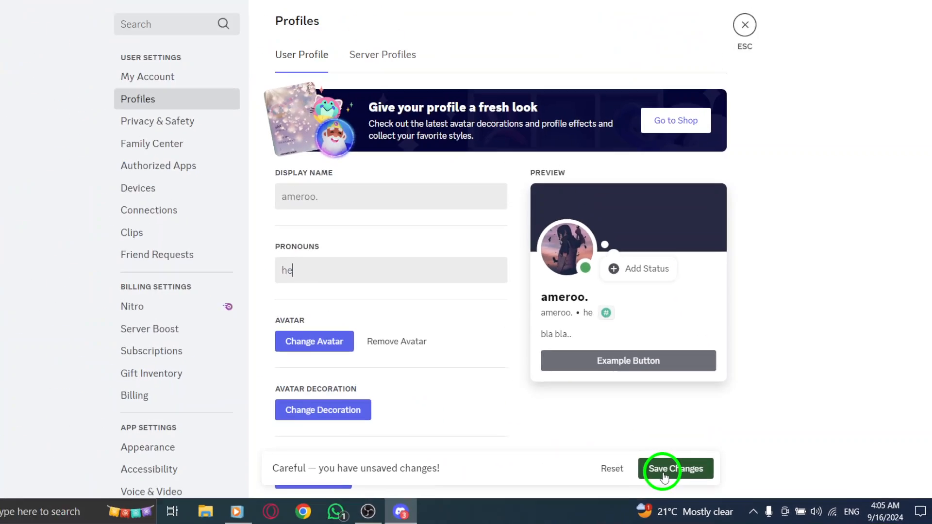
pyautogui.click(677, 469)
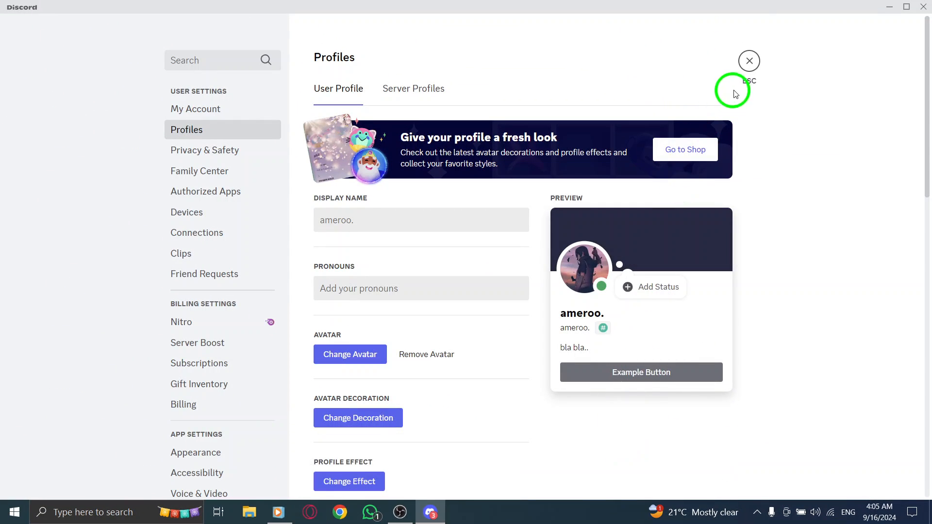
pyautogui.click(749, 61)
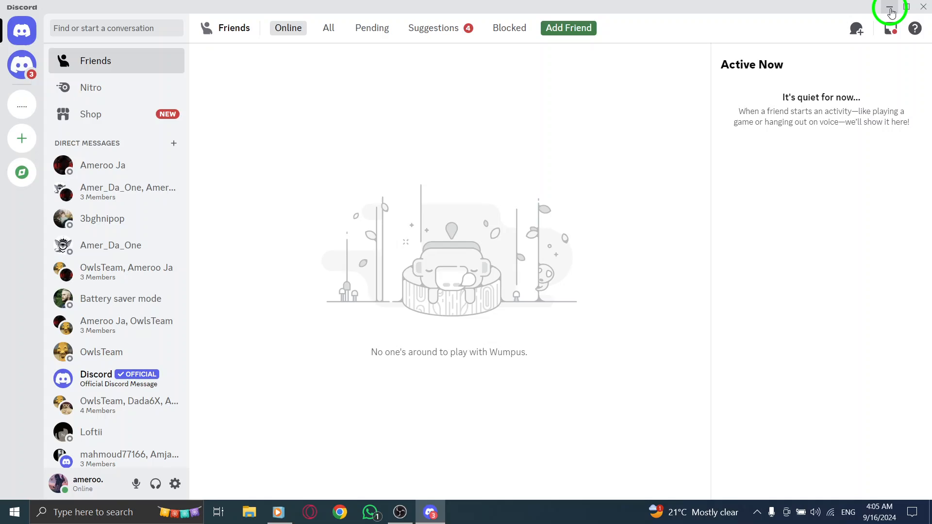